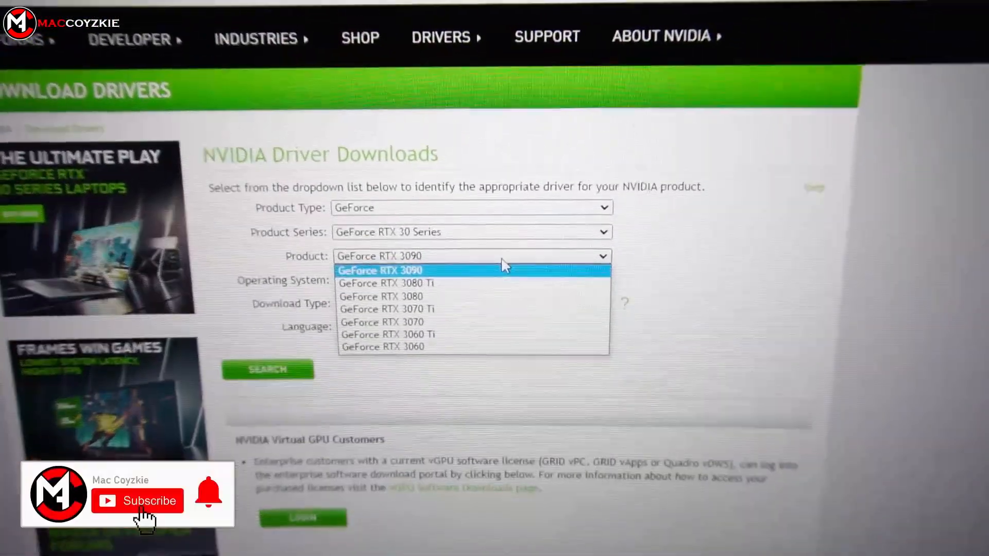
- Select GeForce RTX 3070 Ti as the product, with Windows 10 64-bit and Game Ready Driver set
{"action": "left_click", "coordinate": [386, 309]}
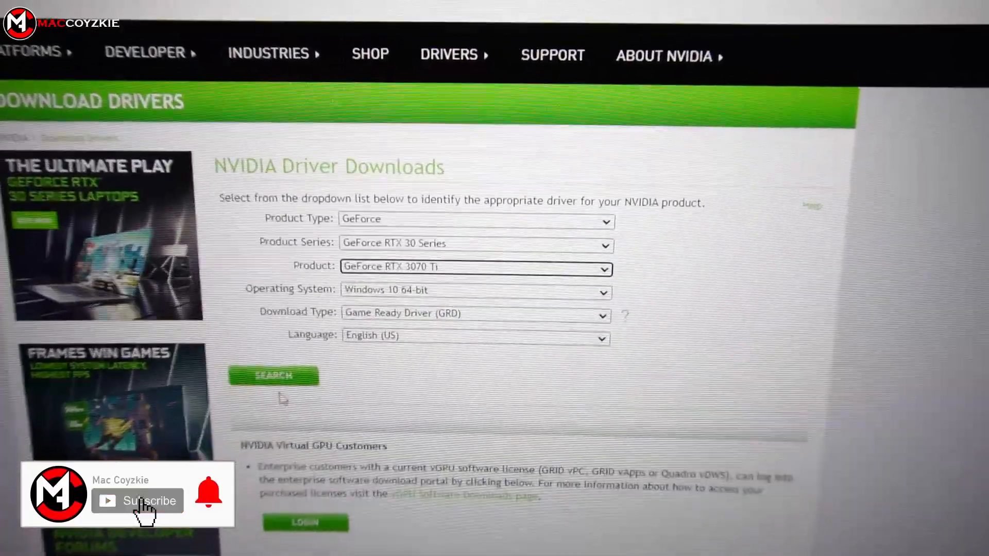